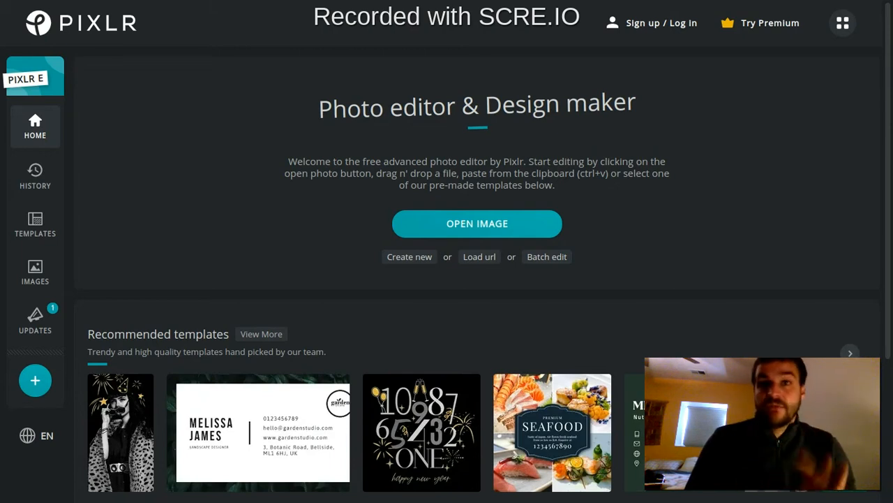
pyautogui.moveTo(90, 154)
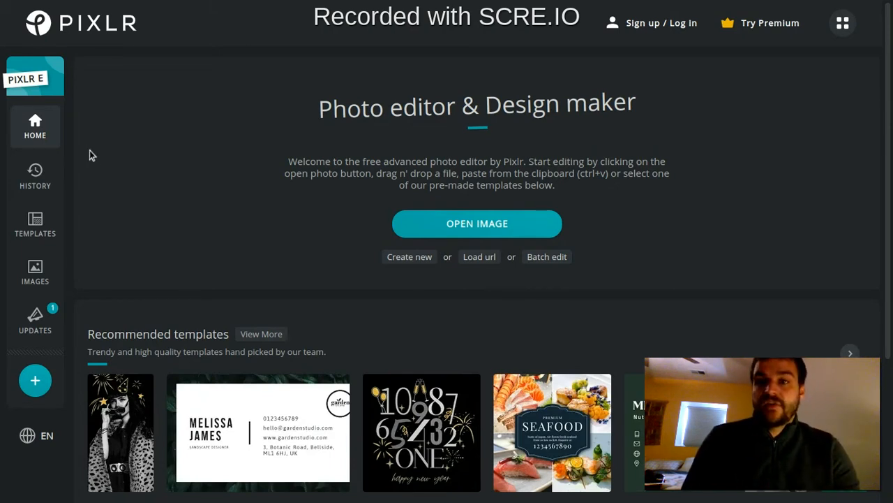
pyautogui.moveTo(167, 191)
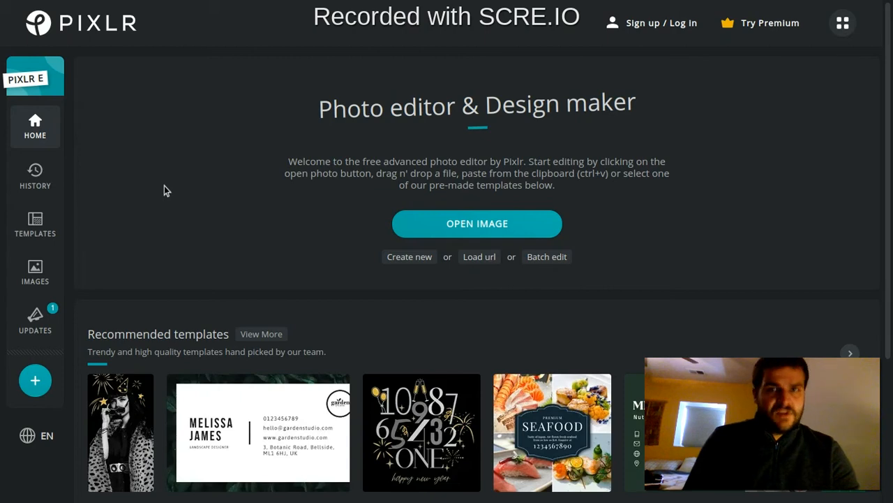
# Step: Search the stock images for 'apple' and choose a large red apple photo
pyautogui.click(35, 273)
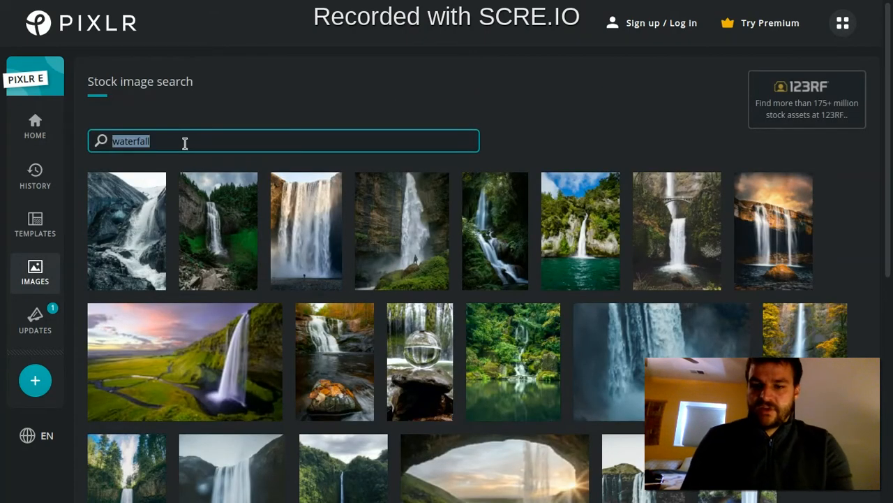
pyautogui.write('apple')
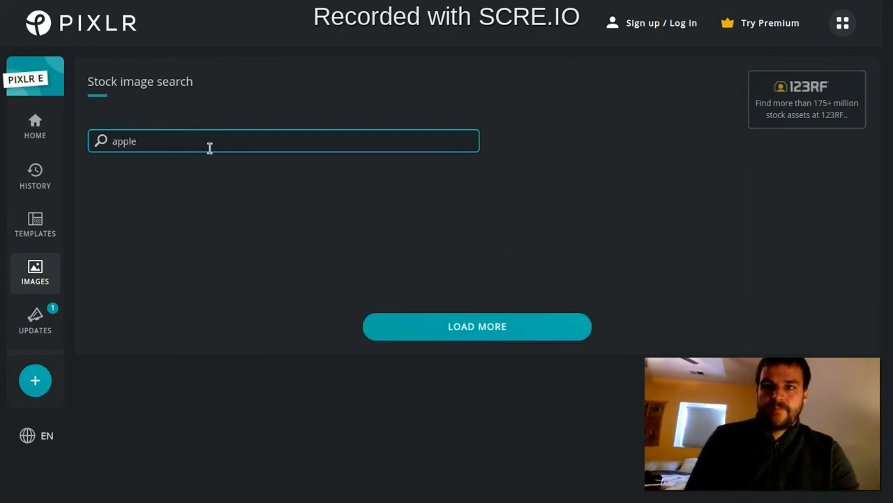
pyautogui.click(164, 230)
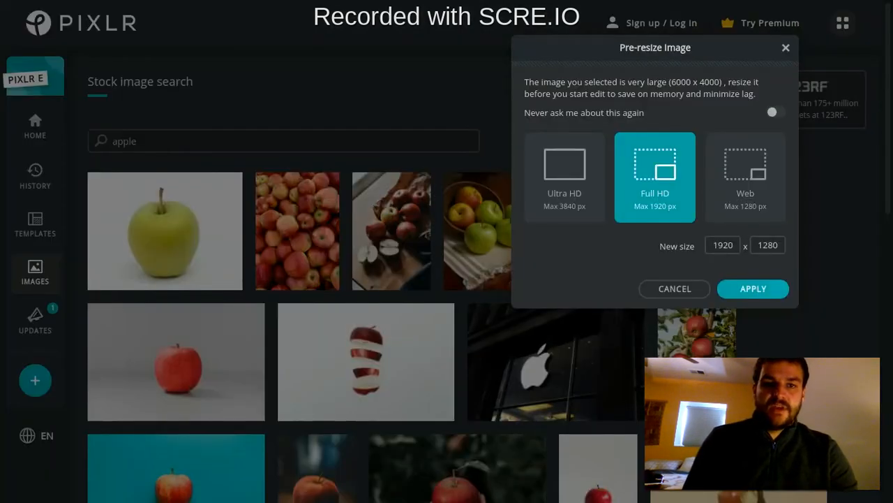
# Step: Accept the suggested pre-resize to open the apple photo at 1280×853
pyautogui.click(752, 288)
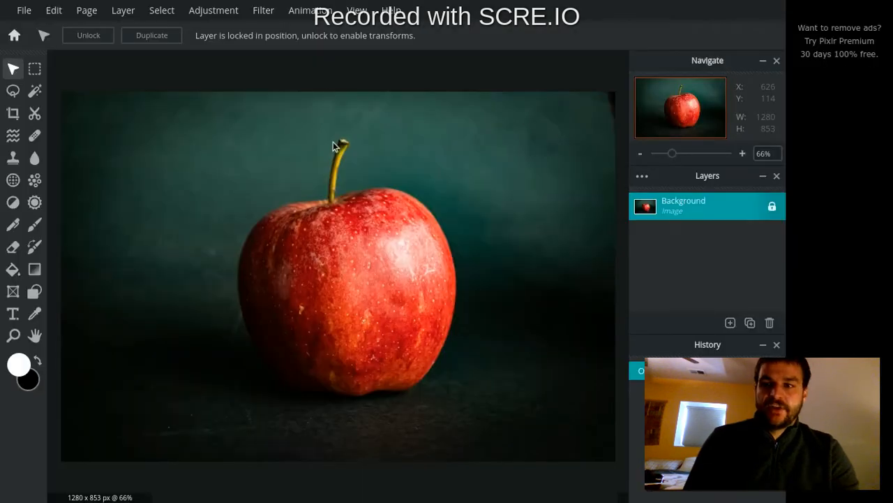
pyautogui.moveTo(750, 300)
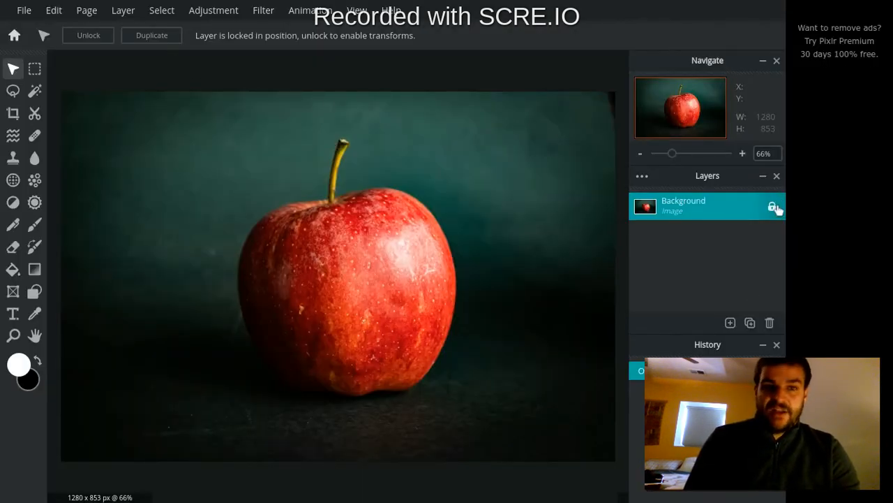
pyautogui.moveTo(773, 206)
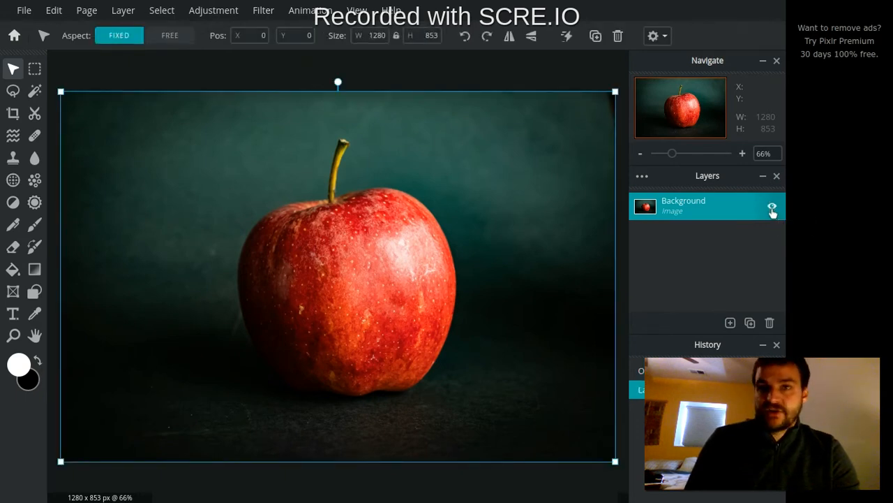
pyautogui.moveTo(759, 256)
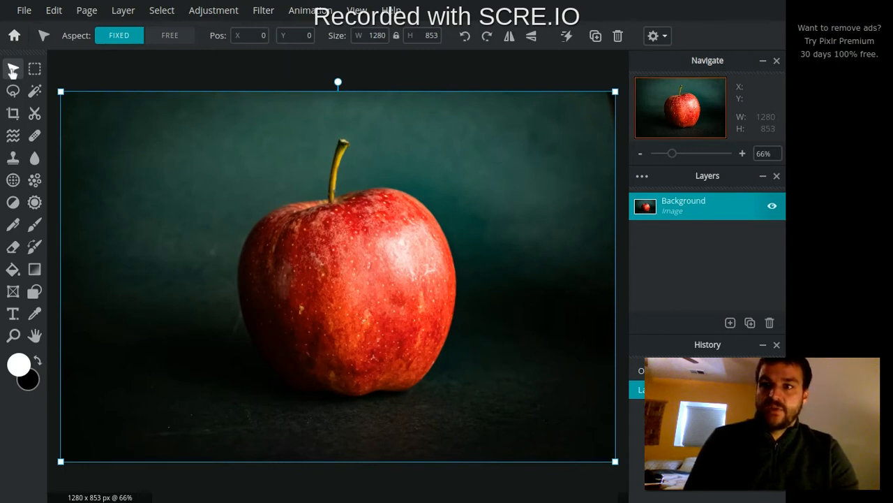
pyautogui.moveTo(12, 69)
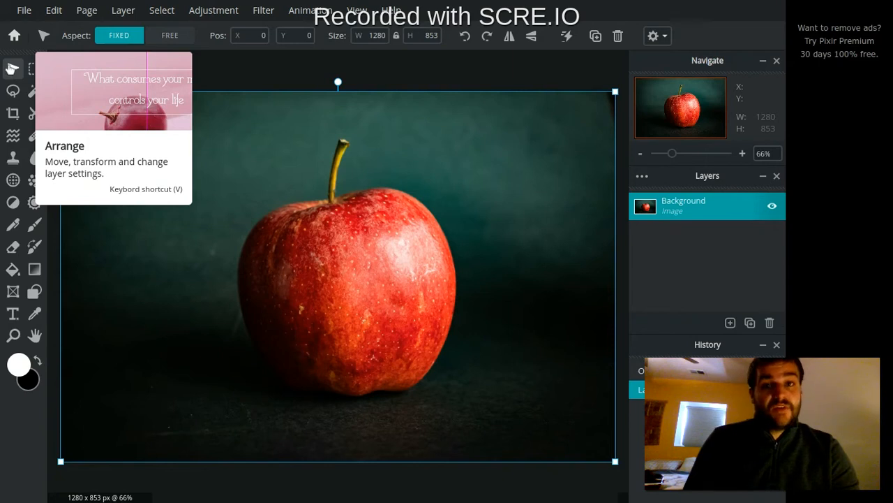
pyautogui.moveTo(11, 69)
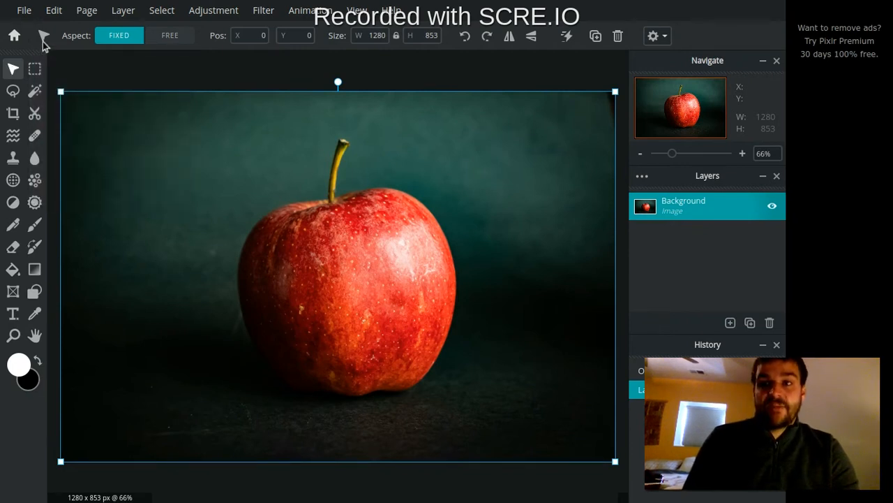
pyautogui.moveTo(335, 42)
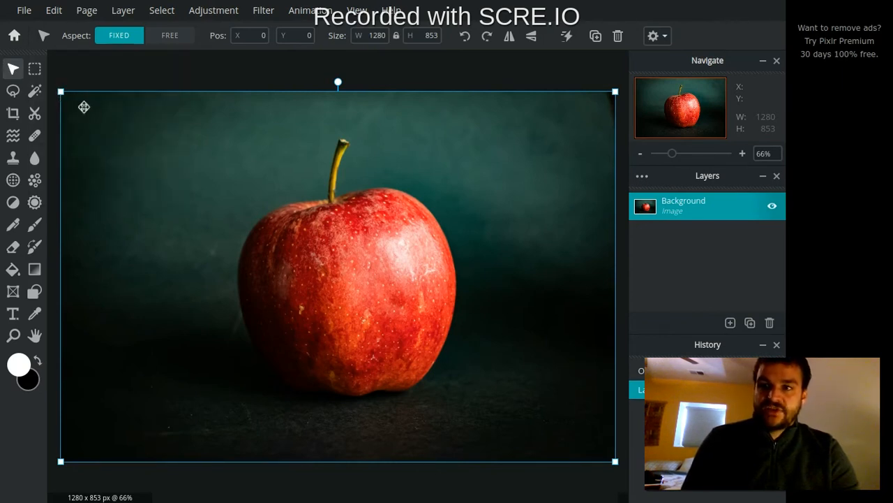
pyautogui.moveTo(628, 253)
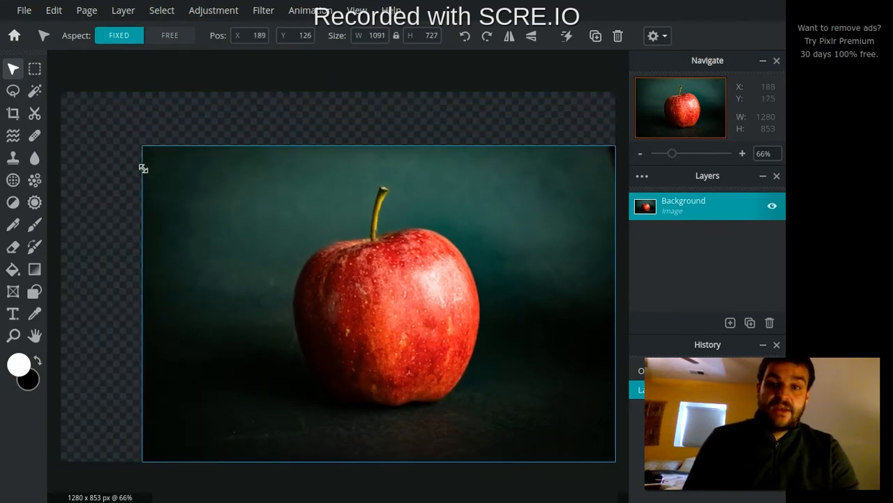
# Step: Scale the apple layer down to 1053×702 and drag it toward the upper left
pyautogui.moveTo(144, 167); pyautogui.dragTo(234, 235)
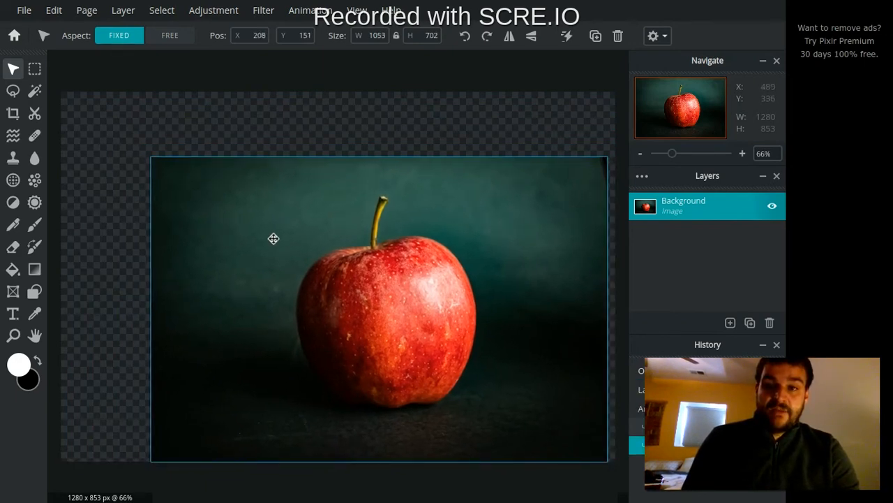
pyautogui.moveTo(274, 239); pyautogui.dragTo(231, 204)
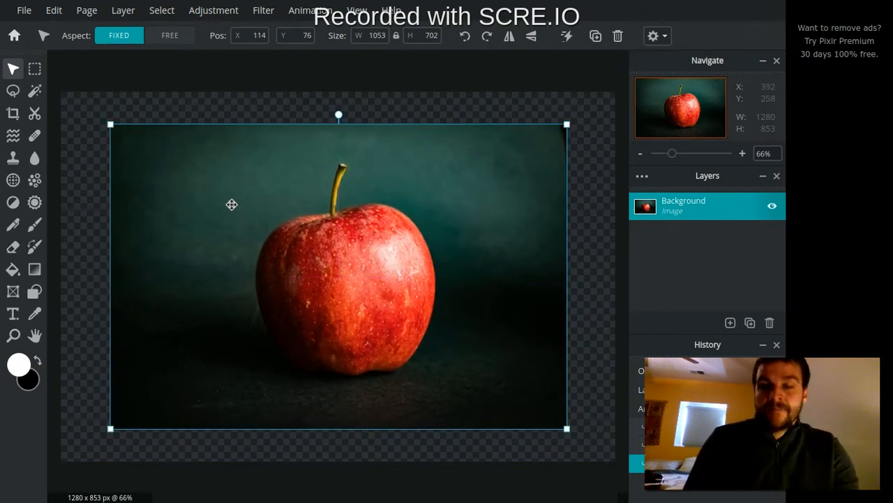
pyautogui.moveTo(339, 116)
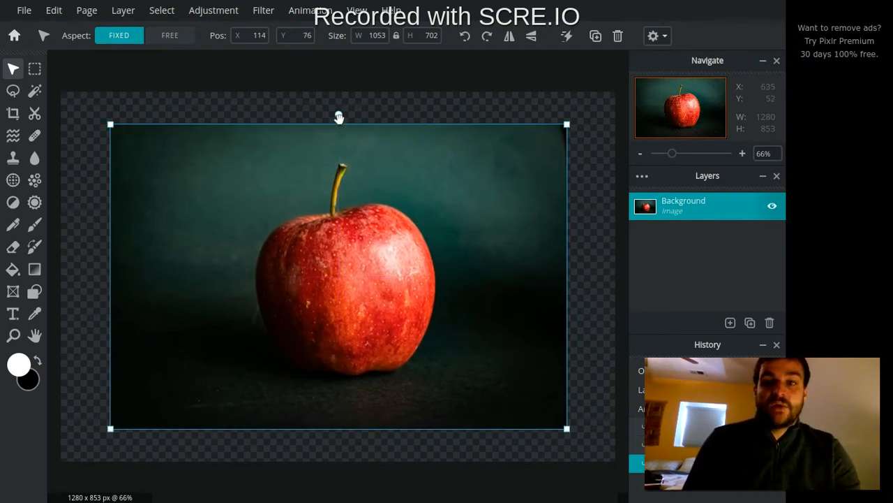
pyautogui.moveTo(339, 115); pyautogui.dragTo(421, 149)
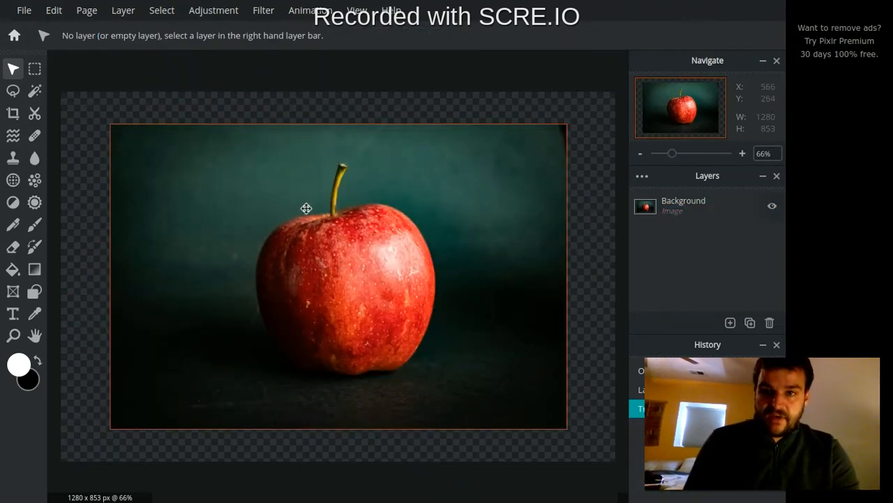
# Step: Select the apple photo's Background layer again in the Layers panel
pyautogui.click(684, 205)
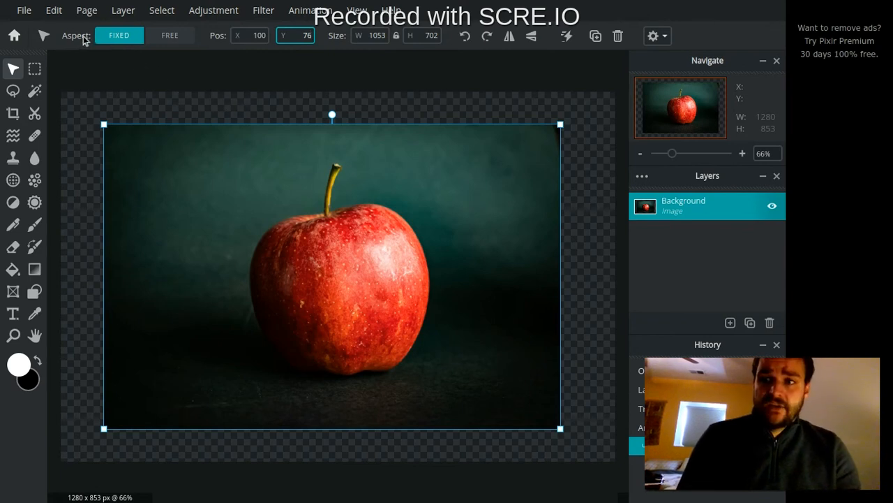
pyautogui.moveTo(111, 95)
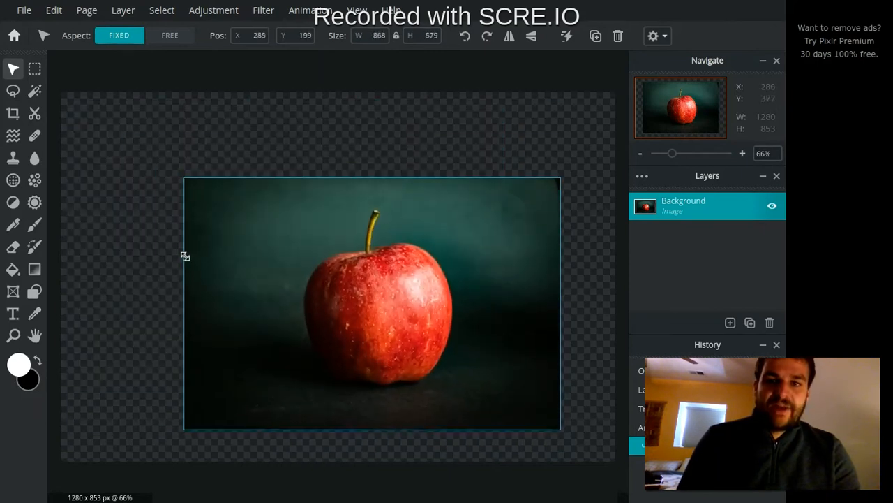
# Step: Set Aspect to Free, resize the photo to 911×607, then return Aspect to Fixed
pyautogui.click(170, 35)
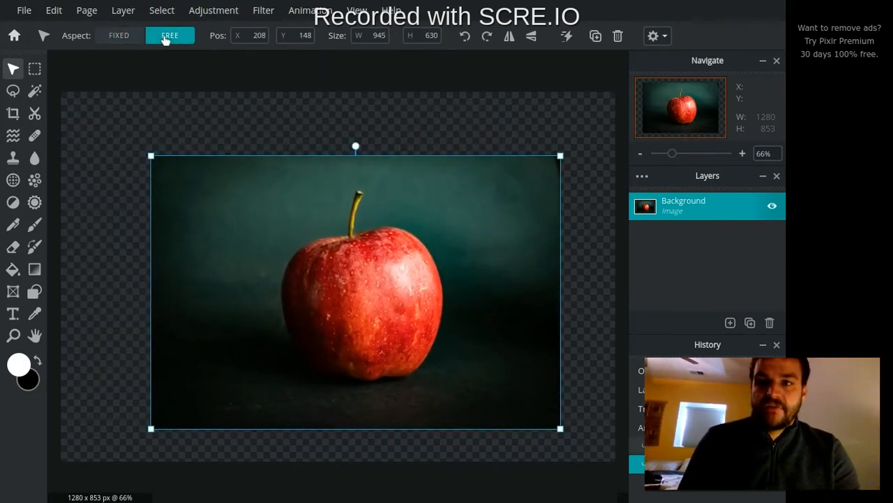
pyautogui.moveTo(152, 155); pyautogui.dragTo(207, 163)
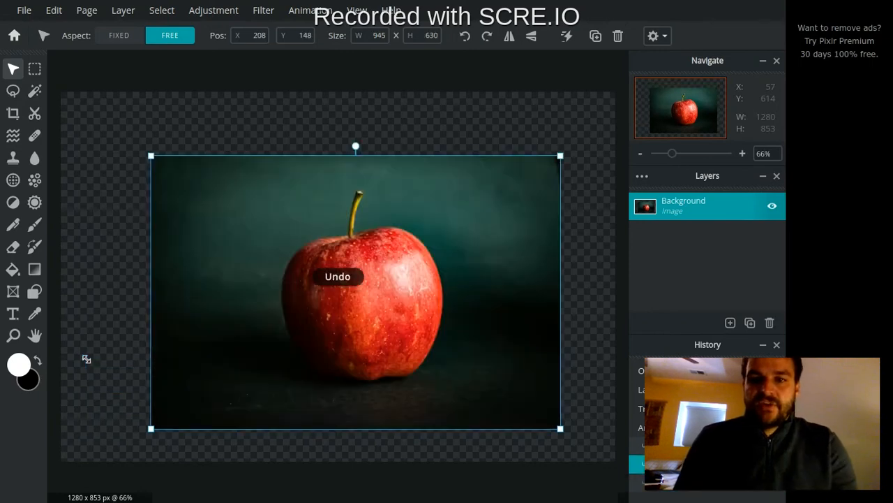
pyautogui.click(119, 35)
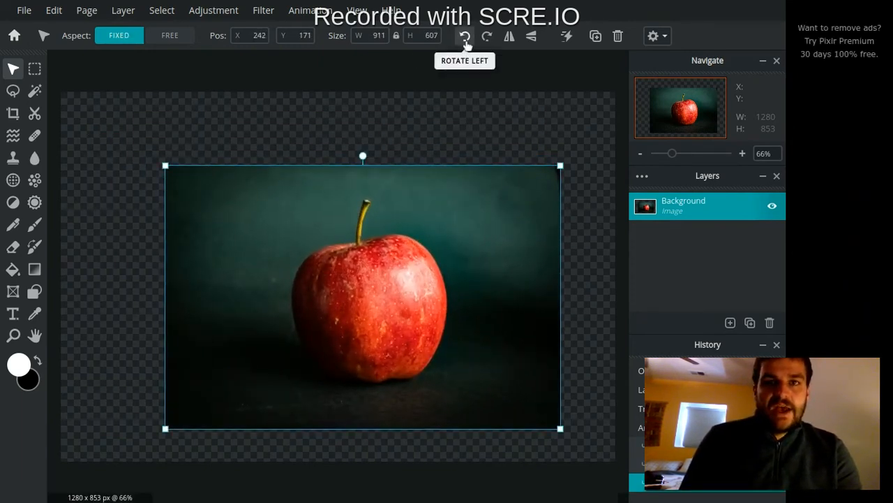
# Step: Rotate left and right, flip horizontally and vertically, then open and close Animation options
pyautogui.click(465, 35)
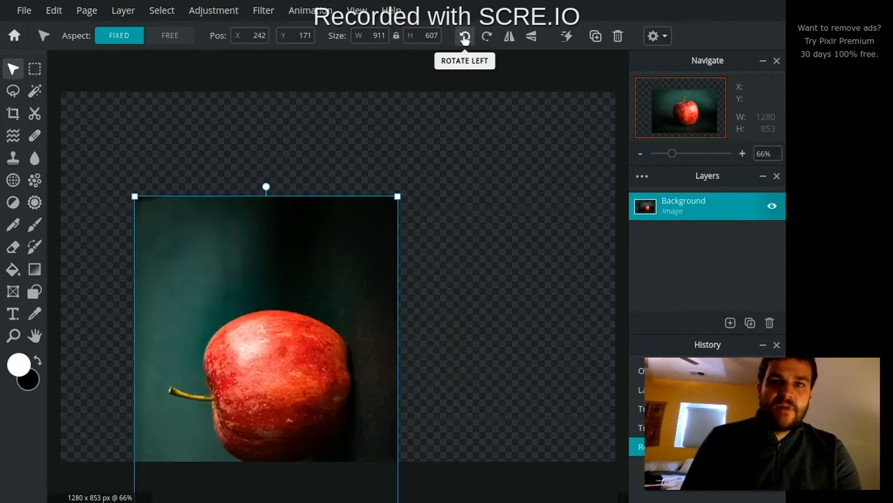
pyautogui.click(486, 35)
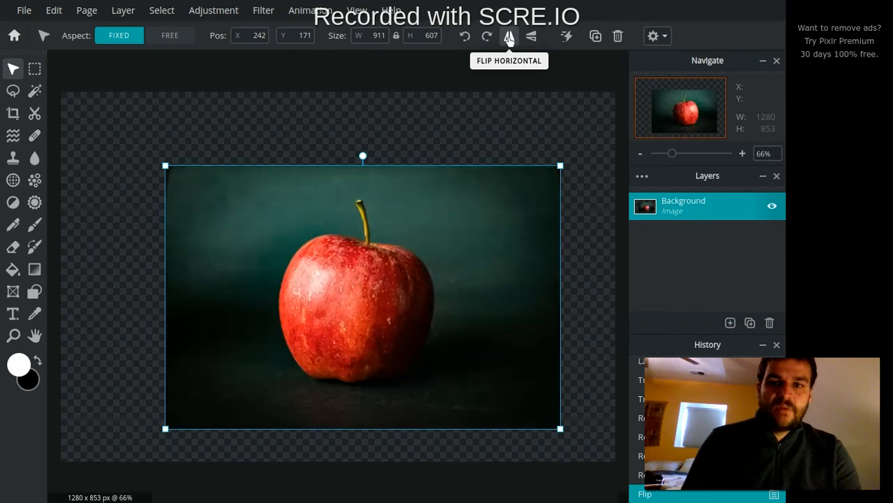
pyautogui.click(509, 36)
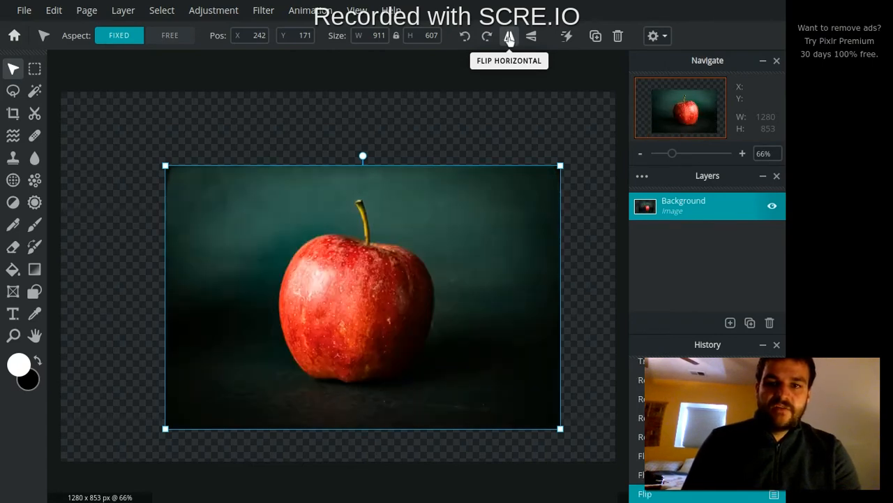
pyautogui.click(509, 36)
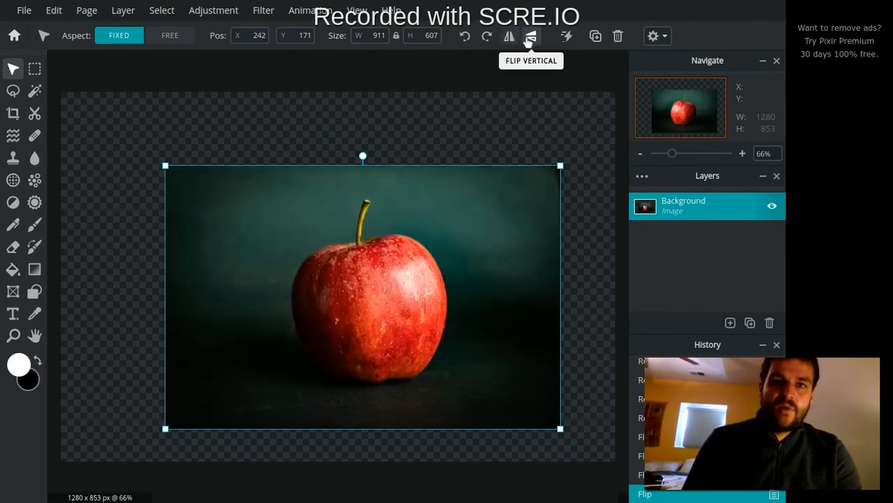
pyautogui.click(531, 36)
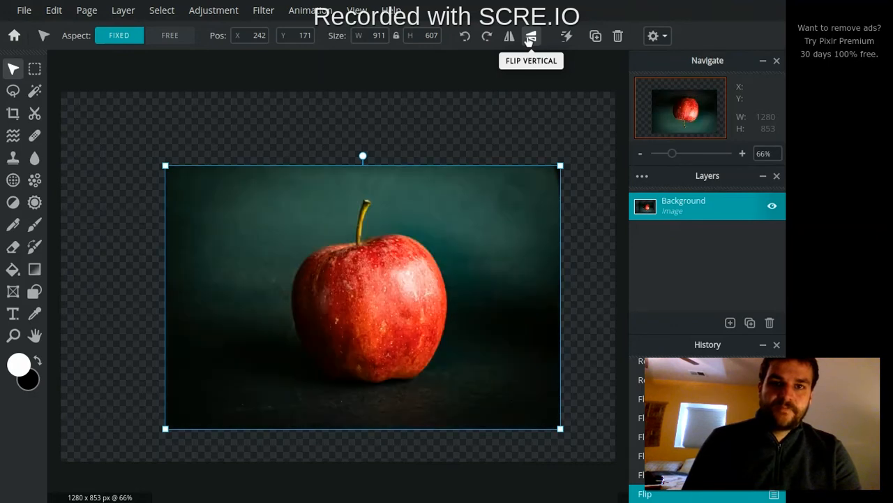
pyautogui.moveTo(566, 36)
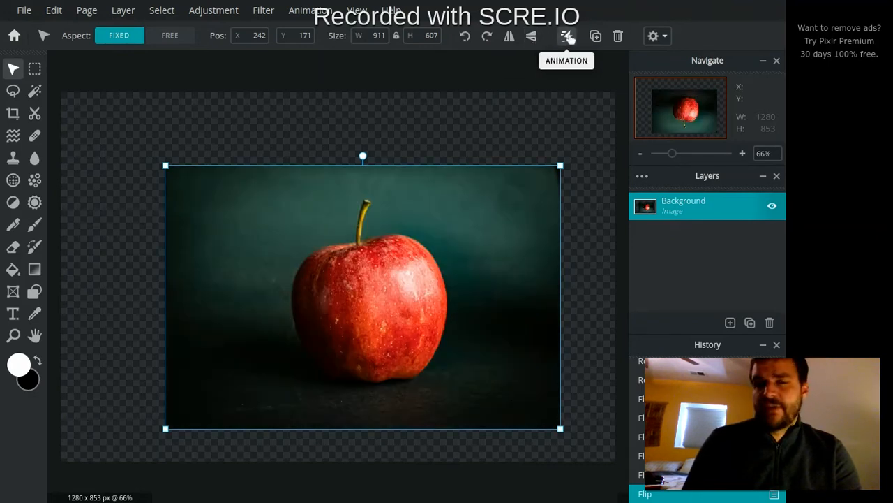
pyautogui.click(567, 36)
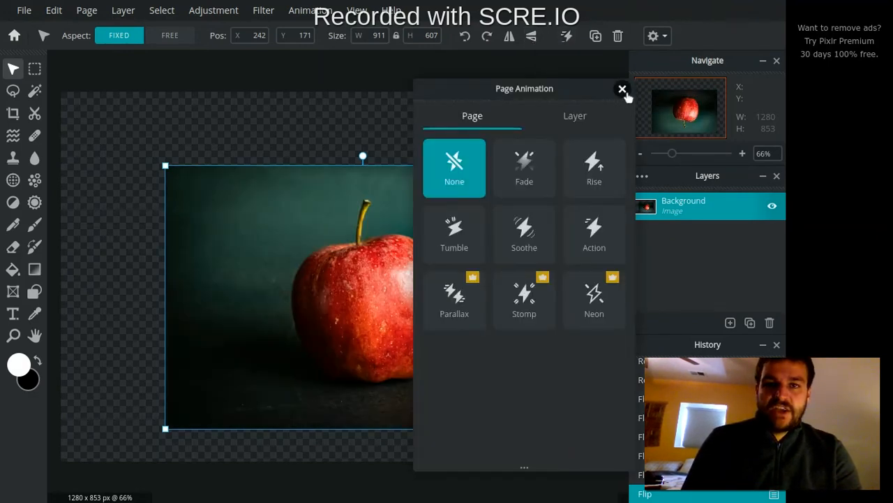
pyautogui.click(621, 89)
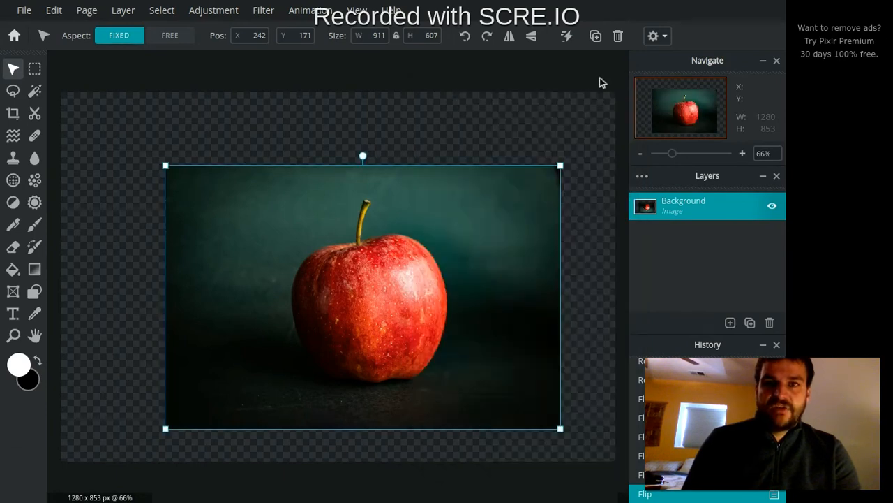
pyautogui.moveTo(596, 36)
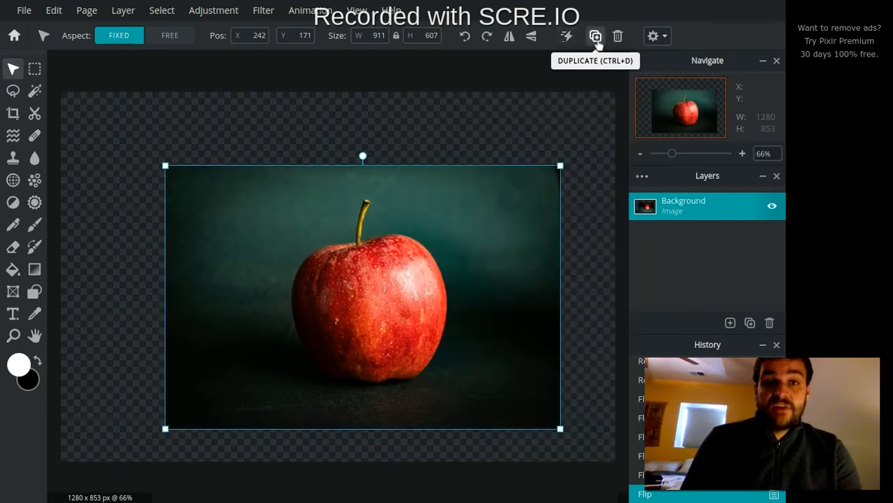
pyautogui.moveTo(392, 280)
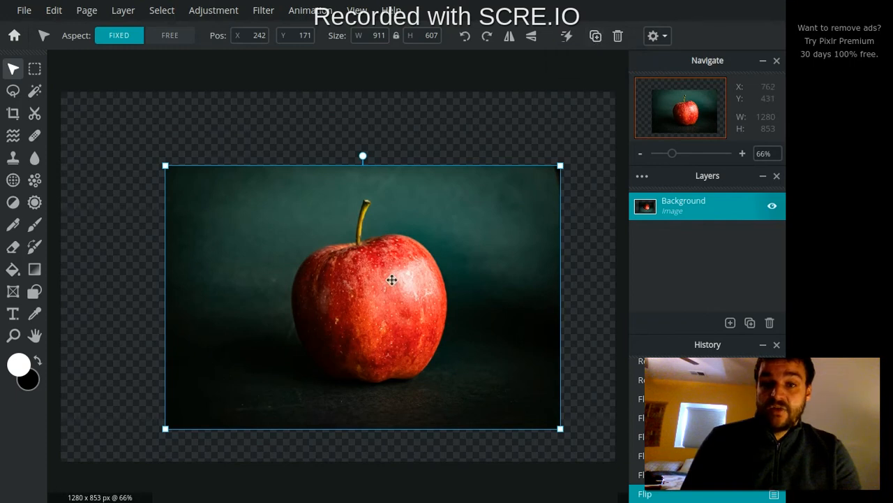
pyautogui.moveTo(617, 75)
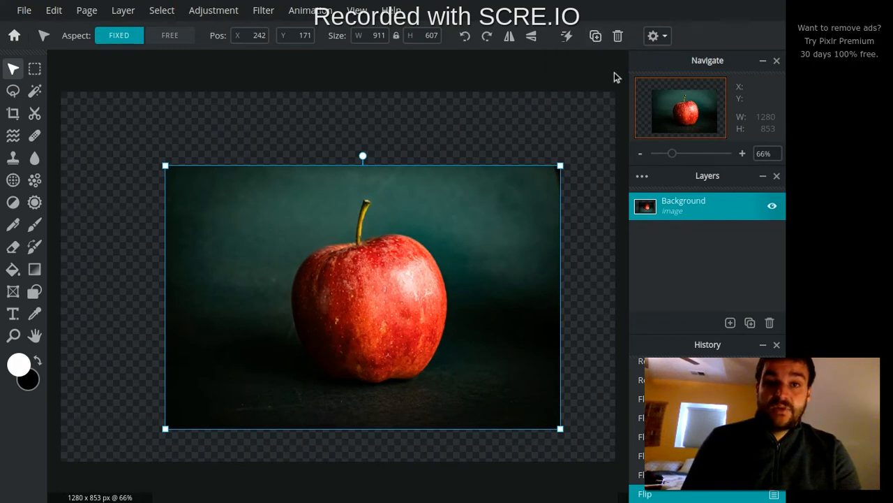
# Step: Duplicate the apple layer, shrink the copy to 597×398, and move it beside the original
pyautogui.click(750, 322)
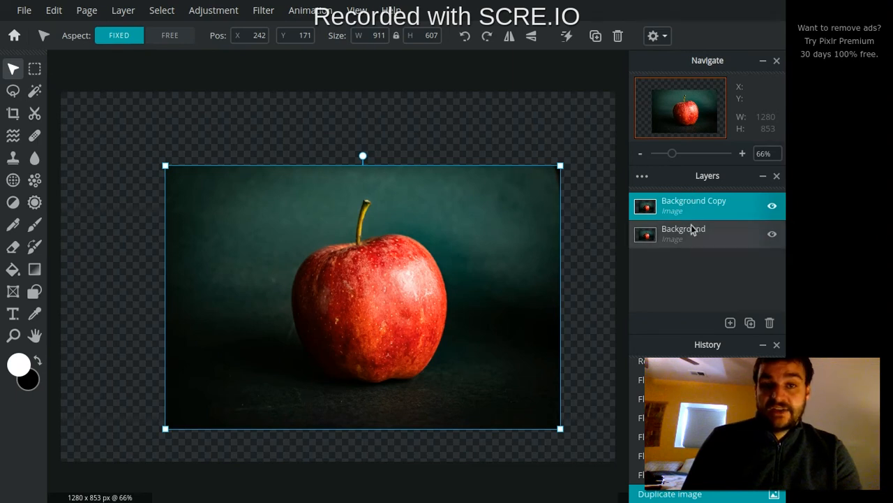
pyautogui.click(684, 234)
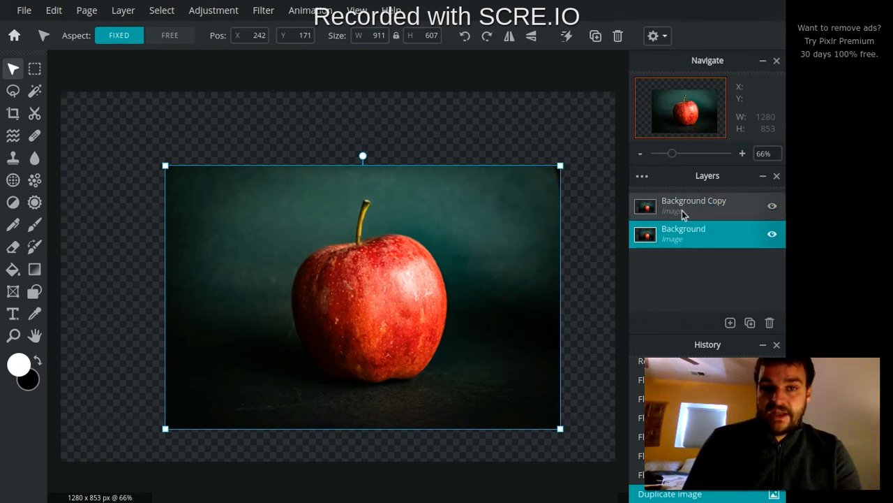
pyautogui.click(694, 205)
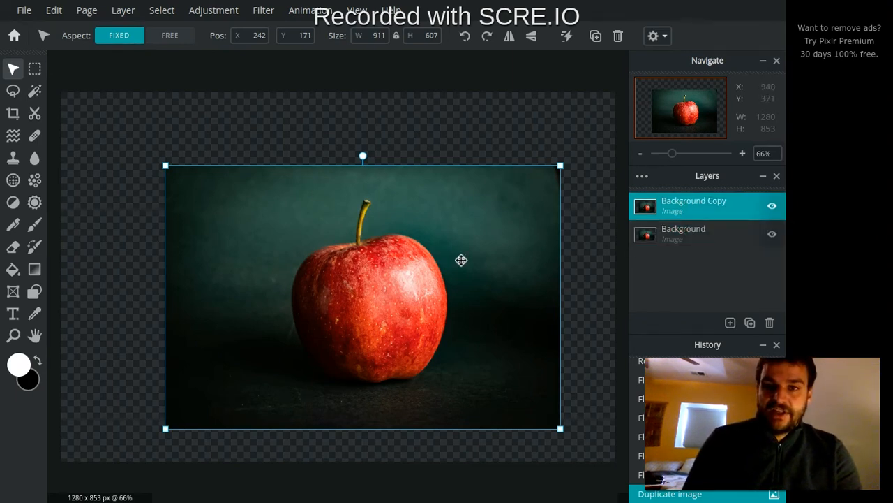
pyautogui.moveTo(460, 260); pyautogui.dragTo(160, 236)
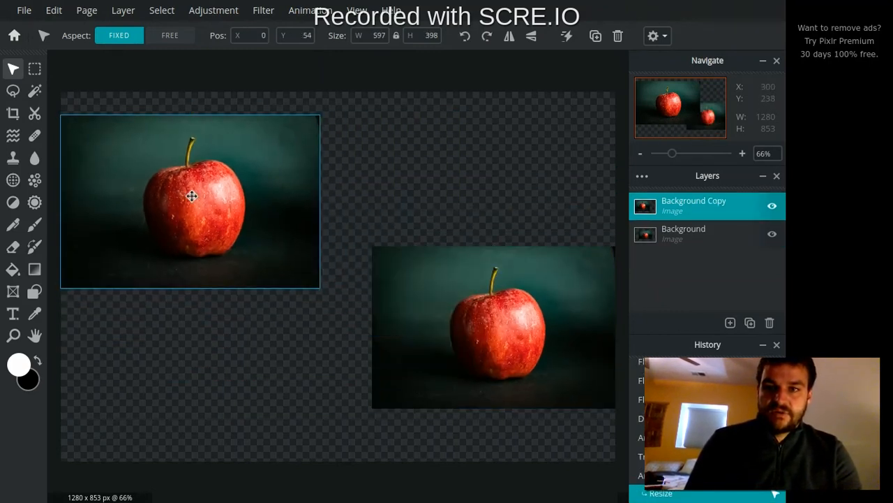
pyautogui.moveTo(191, 201); pyautogui.dragTo(233, 328)
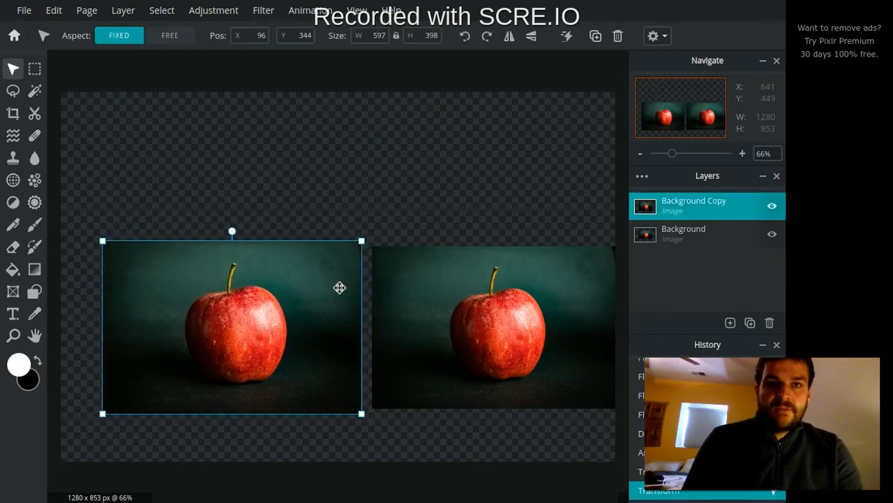
# Step: Open and close the Arrange tool's settings panel
pyautogui.click(653, 36)
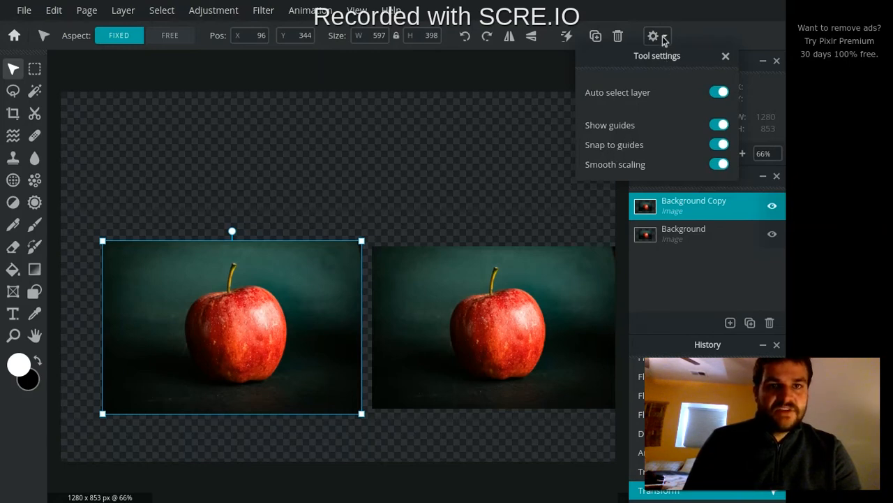
pyautogui.click(725, 56)
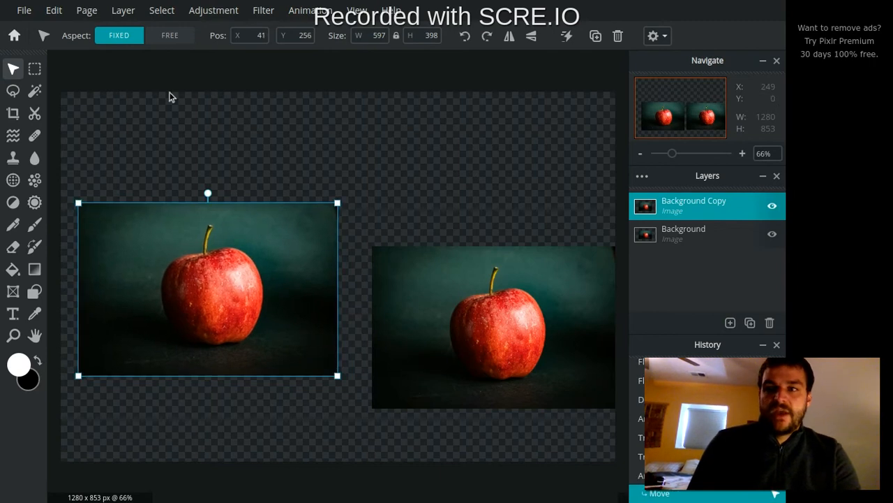
pyautogui.moveTo(488, 148)
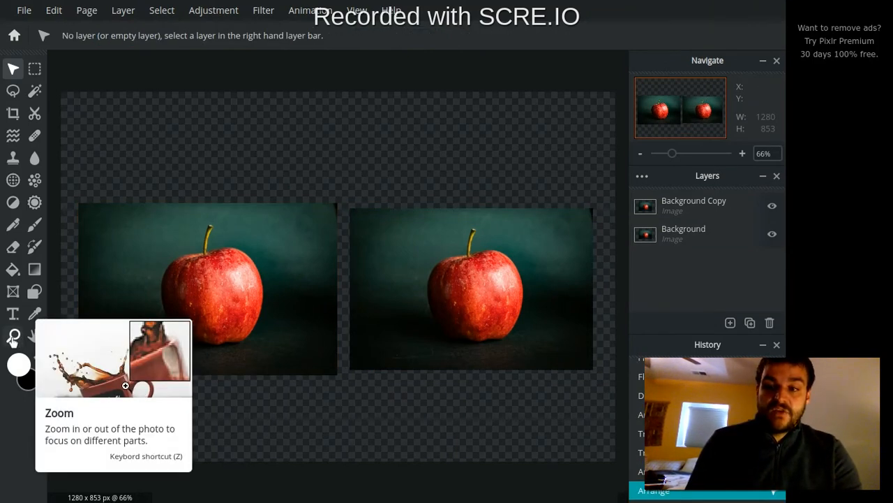
pyautogui.moveTo(34, 337)
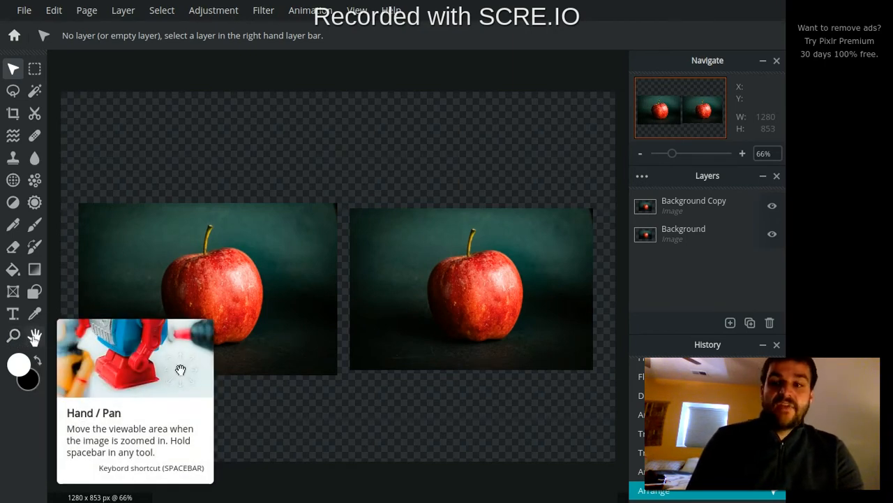
pyautogui.moveTo(12, 69)
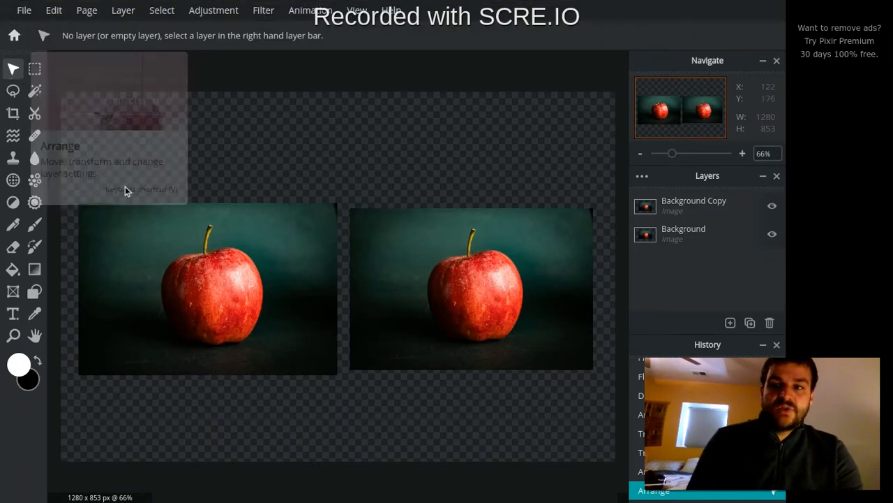
pyautogui.click(693, 204)
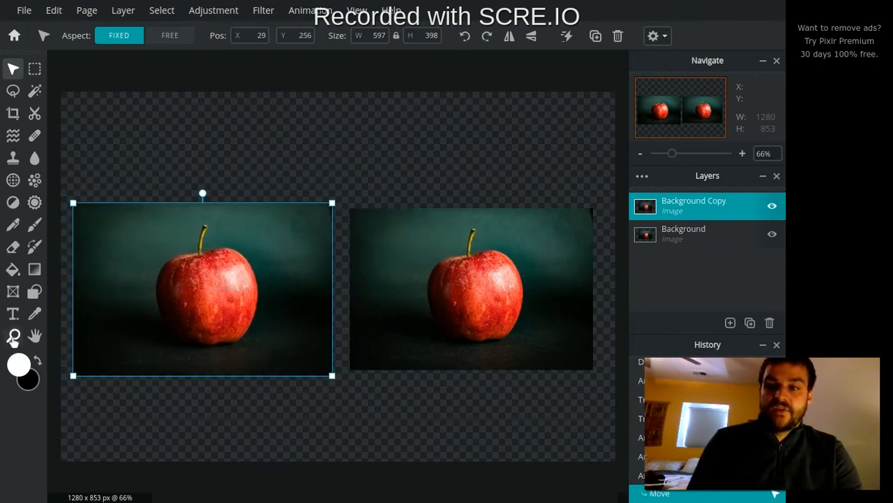
pyautogui.moveTo(34, 338)
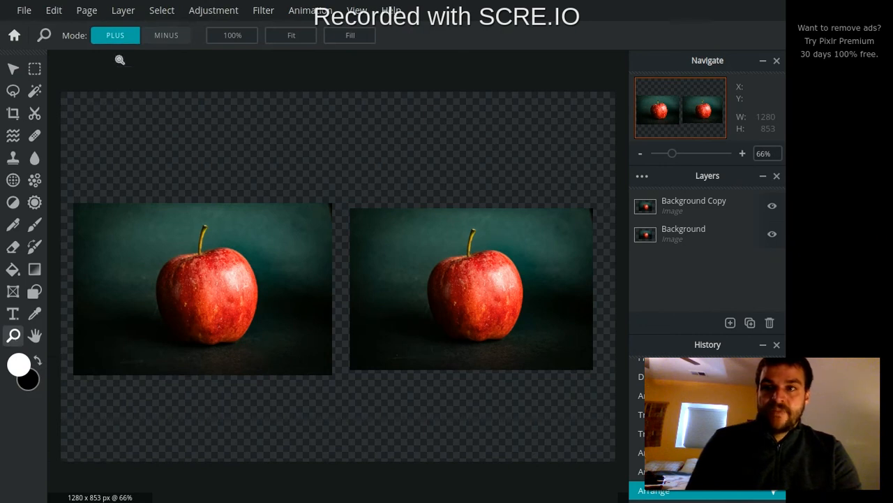
pyautogui.moveTo(183, 104)
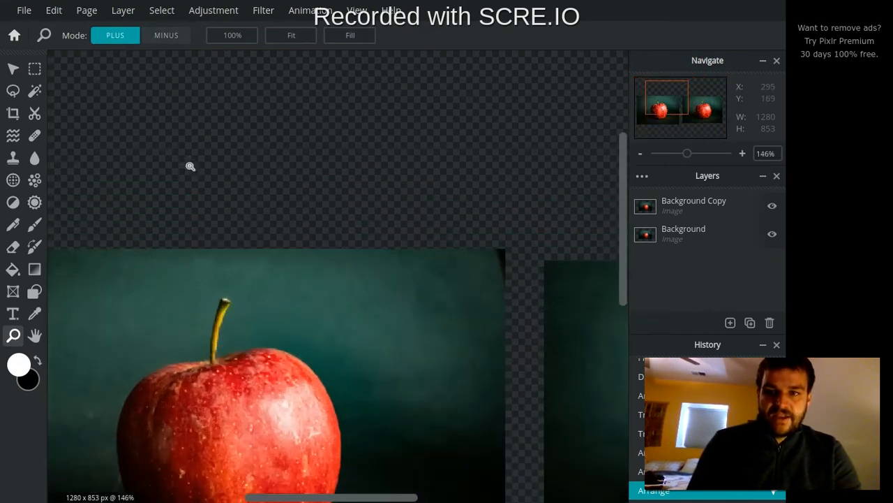
# Step: Switch the Zoom tool to Minus, view at 100%, then zoom out to 66%
pyautogui.click(166, 35)
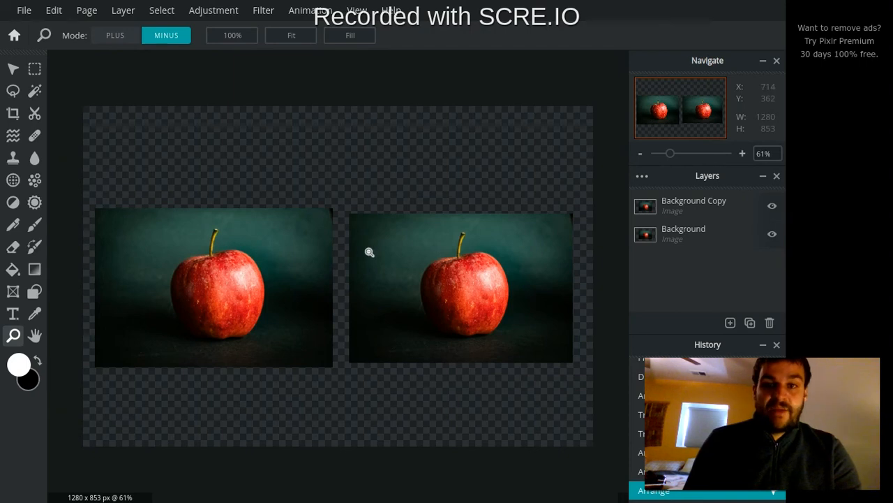
pyautogui.click(231, 35)
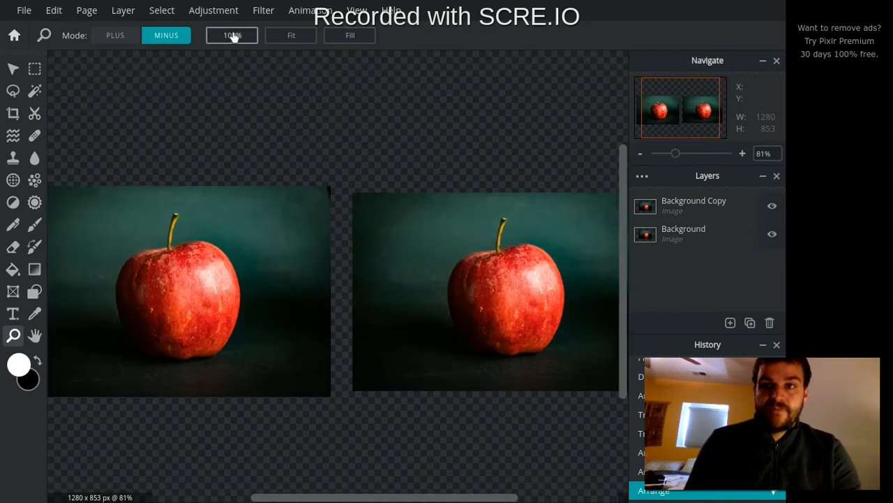
pyautogui.click(231, 35)
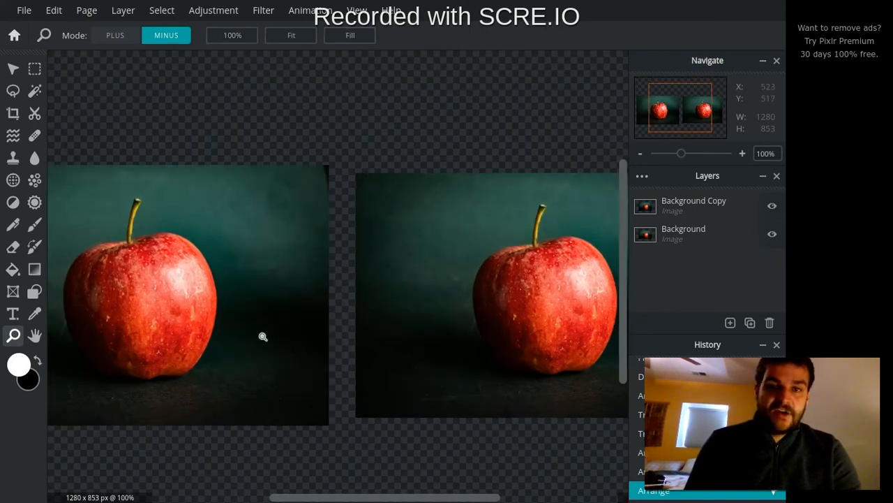
pyautogui.moveTo(123, 49)
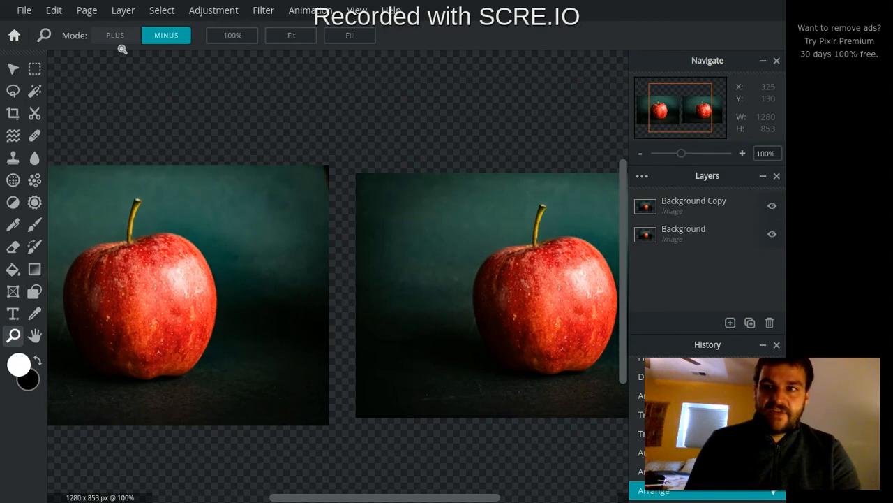
pyautogui.click(291, 35)
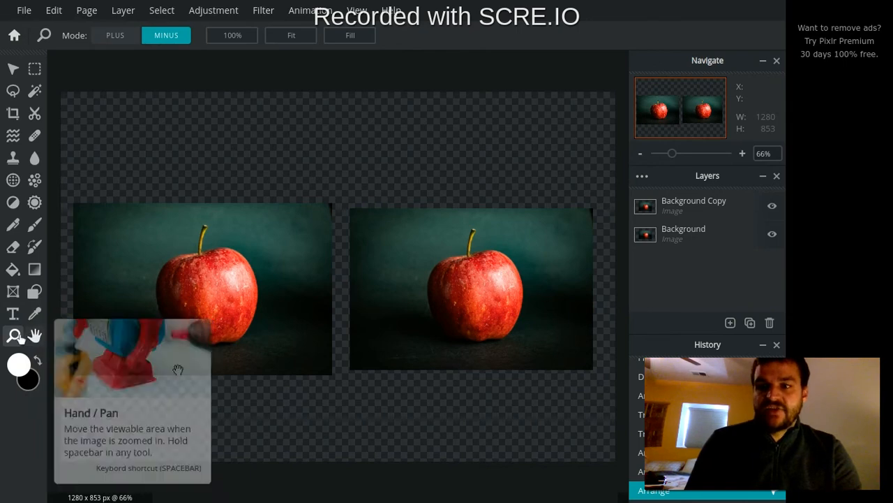
pyautogui.click(115, 35)
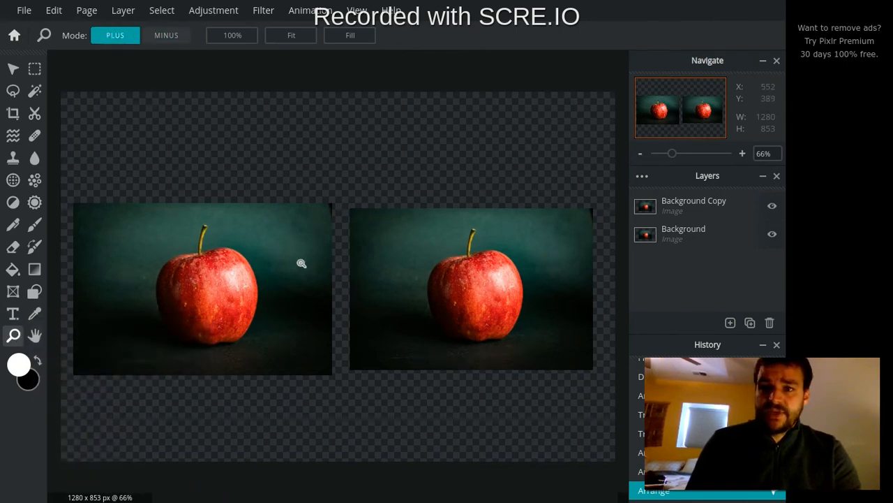
pyautogui.click(302, 264)
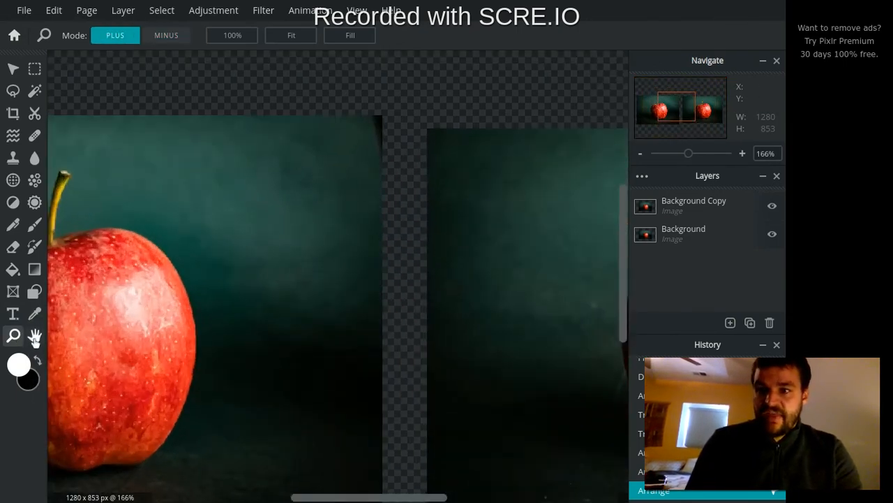
pyautogui.click(35, 336)
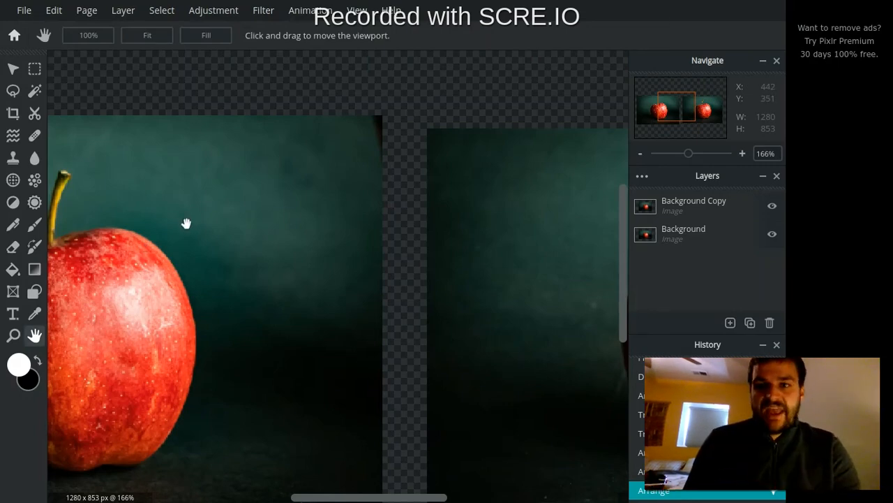
pyautogui.moveTo(186, 222); pyautogui.dragTo(362, 285)
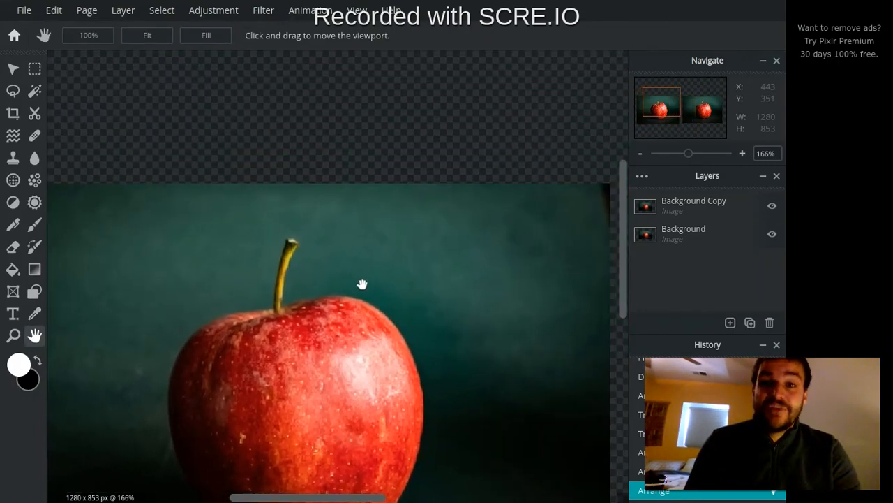
pyautogui.moveTo(362, 285); pyautogui.dragTo(213, 302)
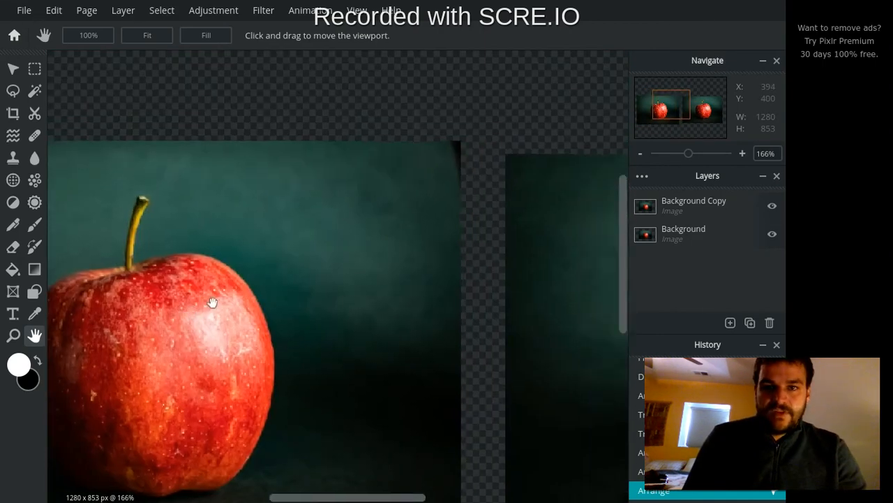
pyautogui.moveTo(213, 301); pyautogui.dragTo(452, 221)
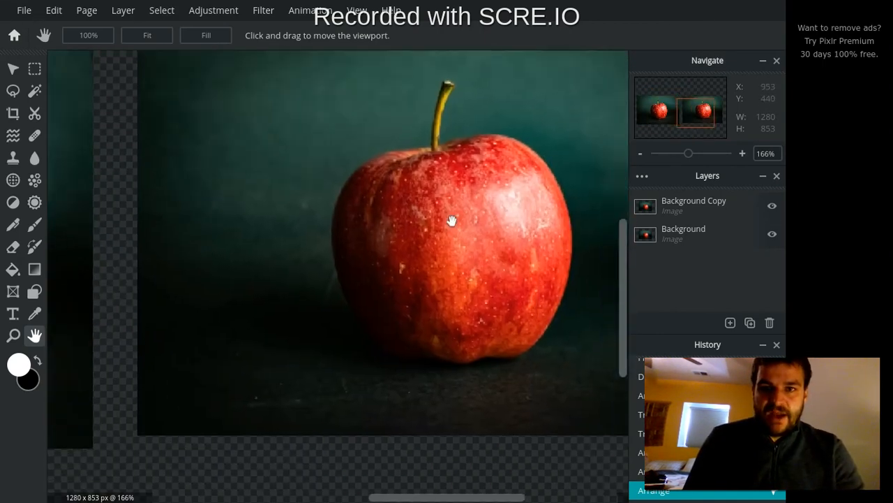
pyautogui.moveTo(452, 219); pyautogui.dragTo(489, 245)
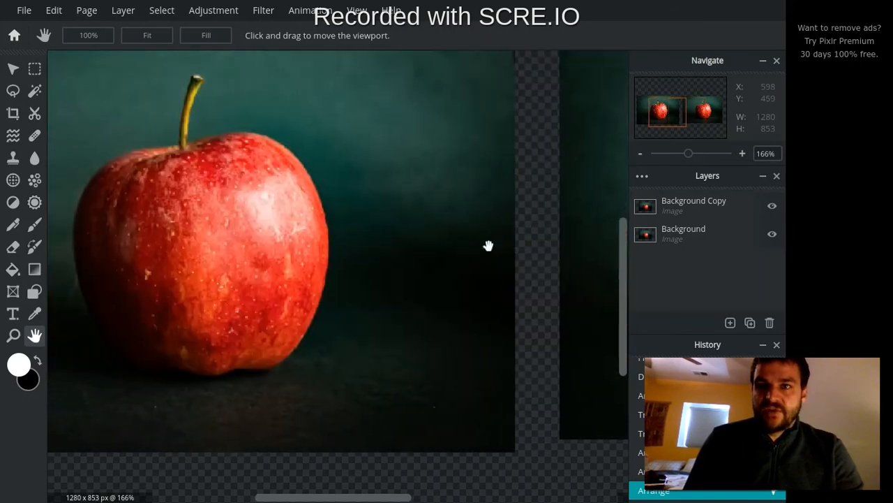
pyautogui.moveTo(489, 245); pyautogui.dragTo(134, 286)
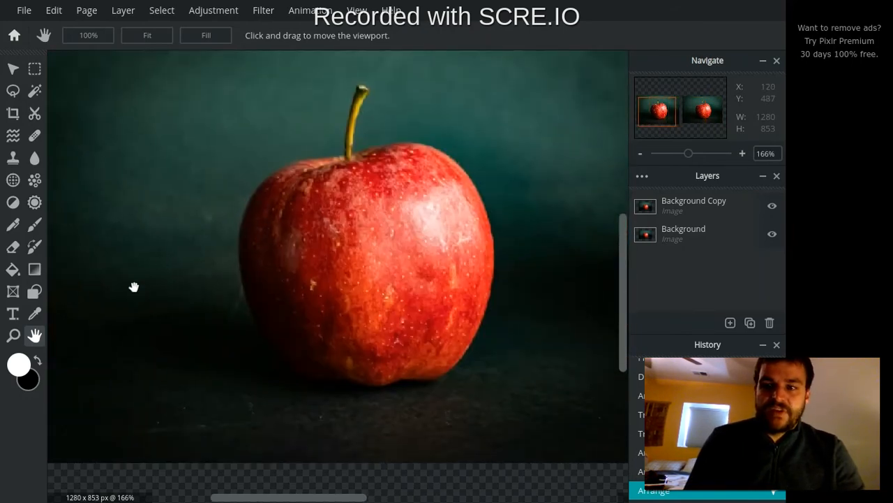
pyautogui.click(147, 35)
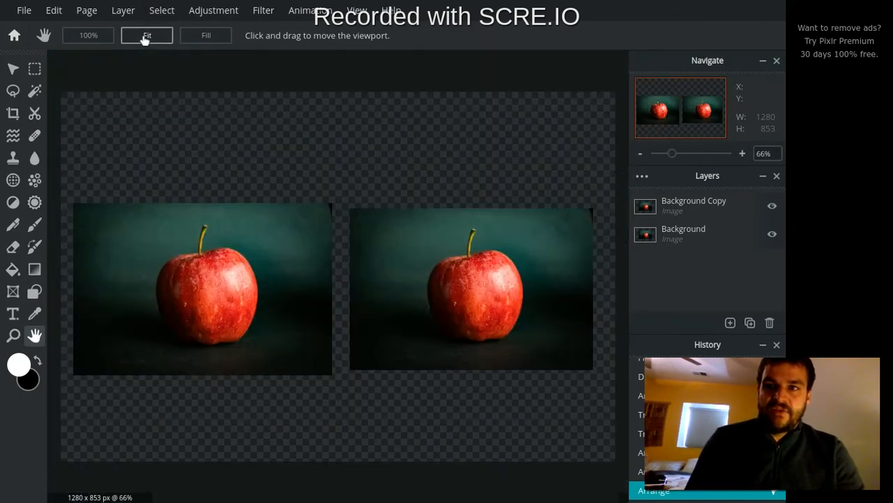
pyautogui.moveTo(61, 300)
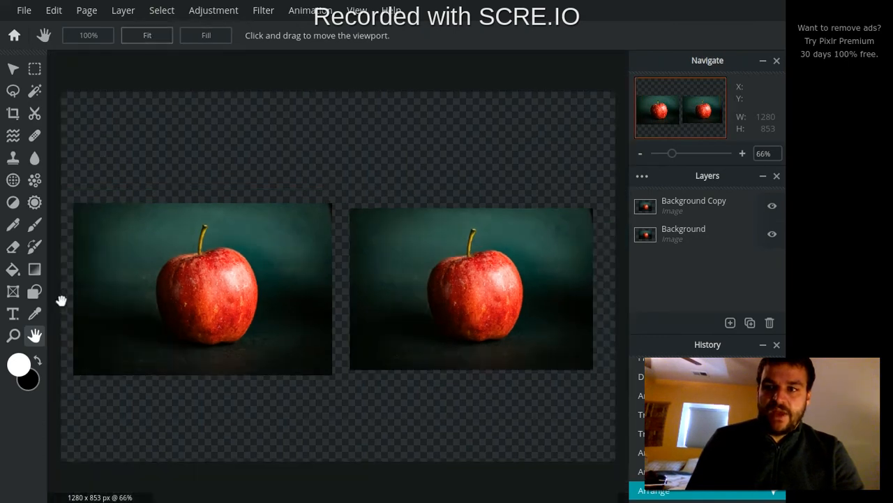
pyautogui.click(13, 336)
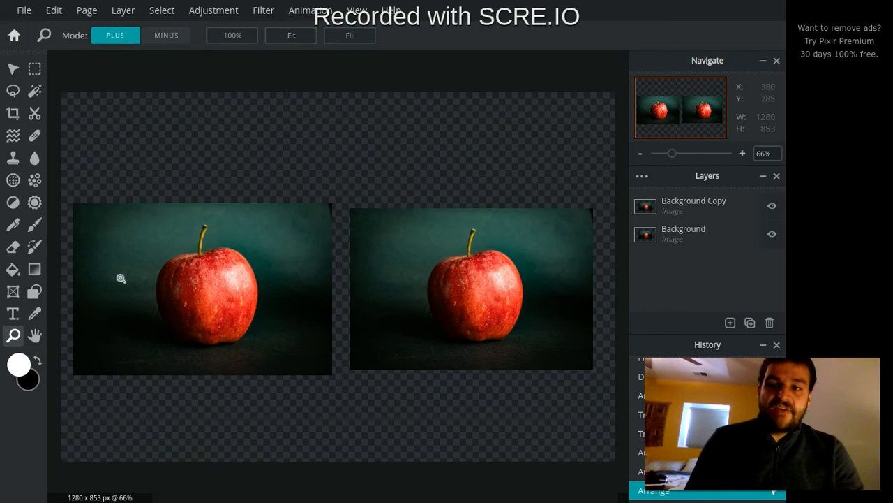
pyautogui.moveTo(290, 282)
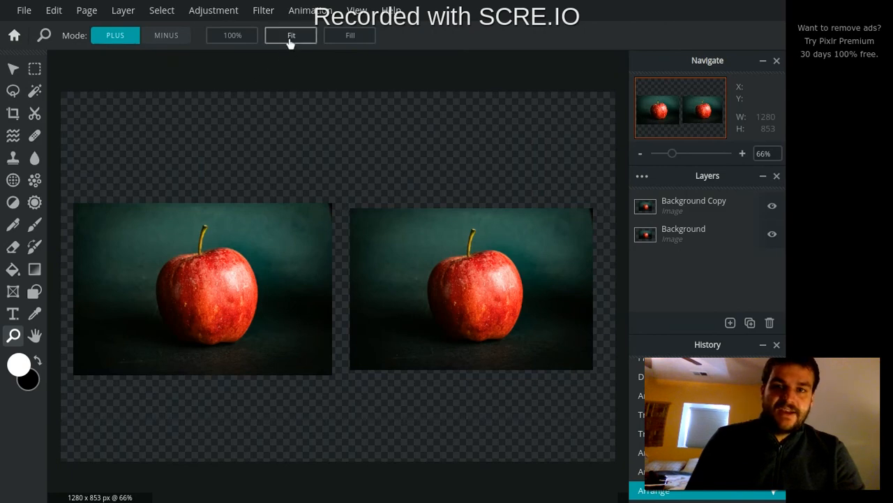
pyautogui.click(422, 234)
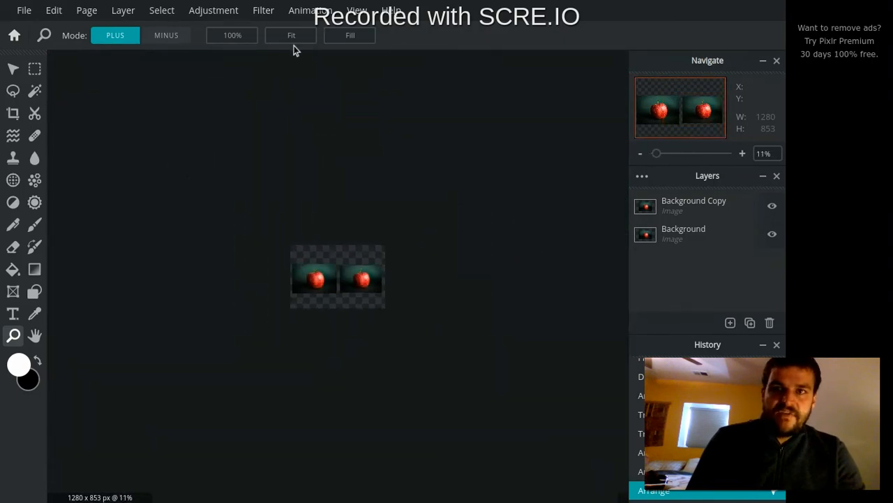
pyautogui.click(290, 35)
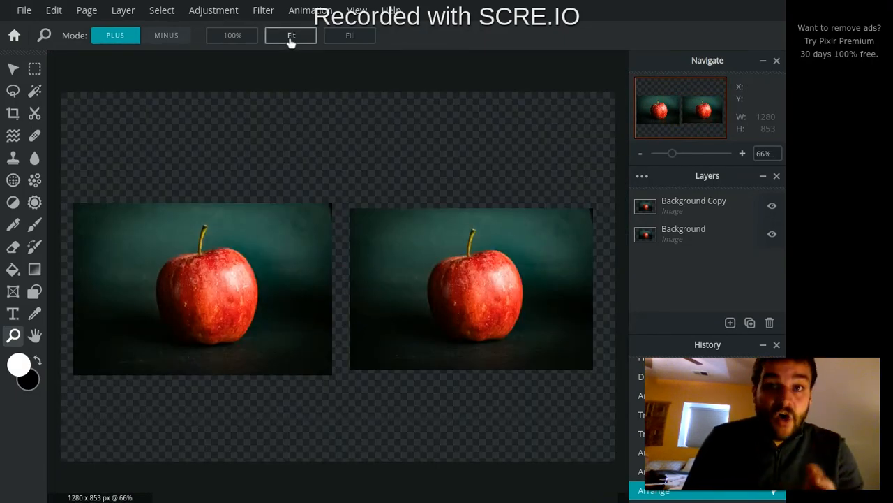
pyautogui.click(11, 69)
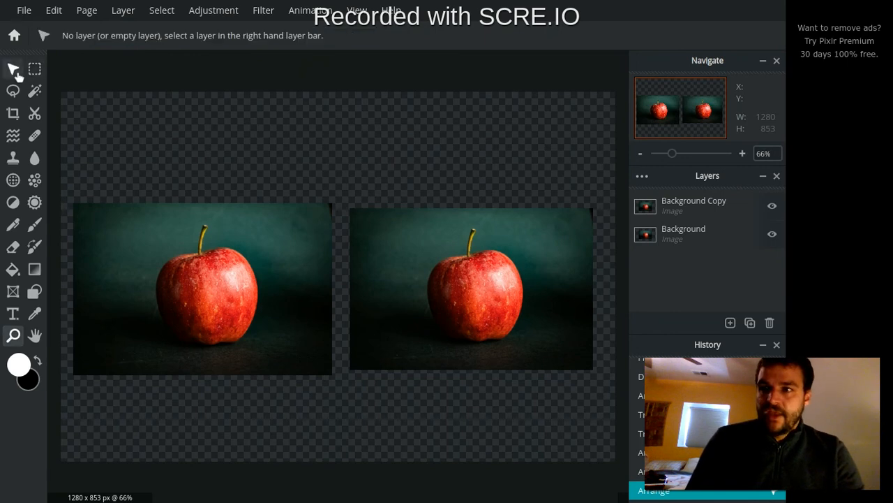
pyautogui.moveTo(33, 336)
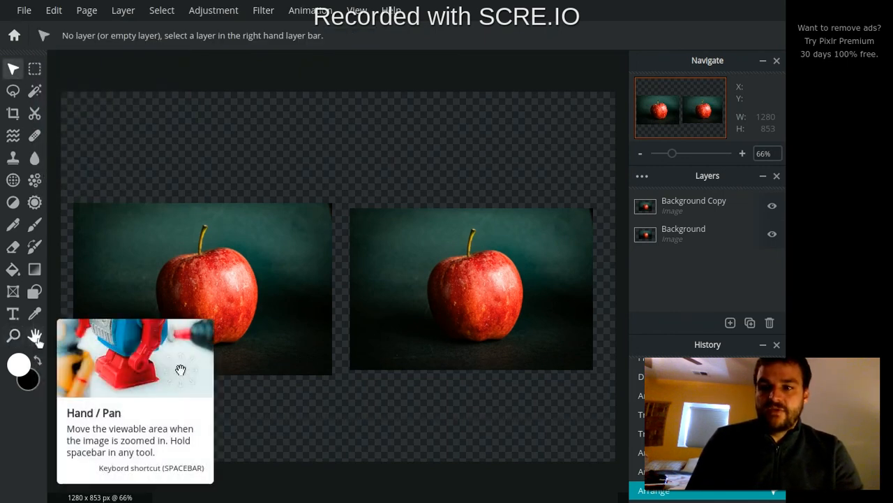
pyautogui.moveTo(138, 157)
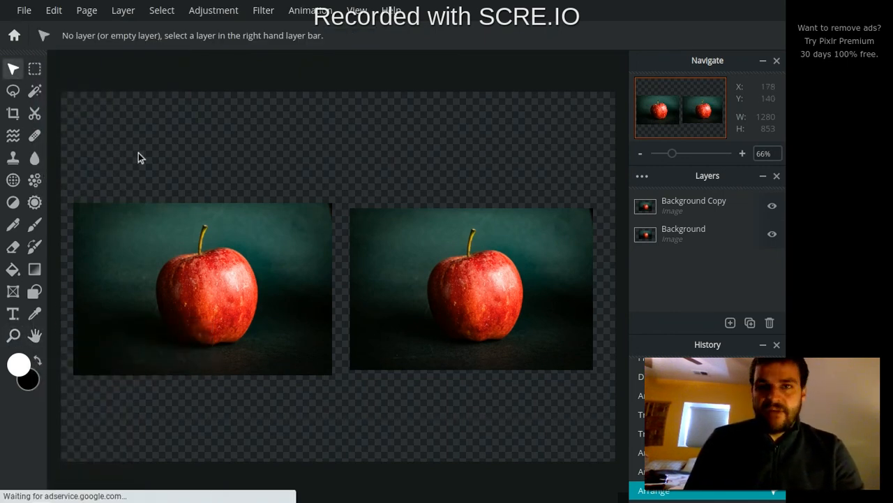